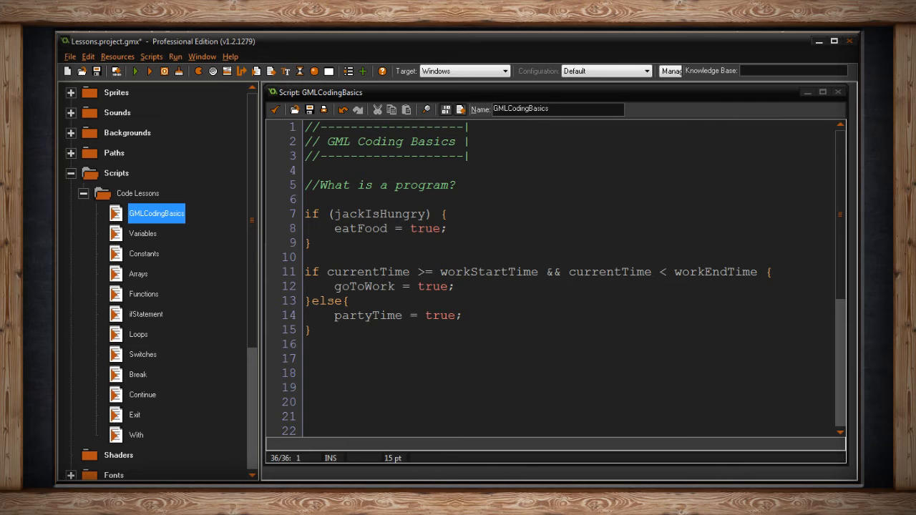
Add a //COMMENTS heading comment as the first line of the script
type("//COMMENTS")
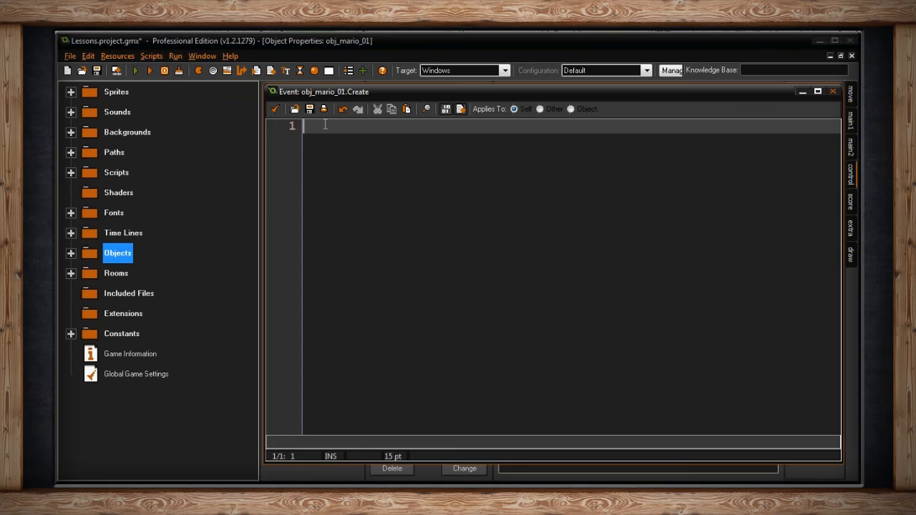
Name the Create event code action ///Init Values and confirm it closed
type("///")
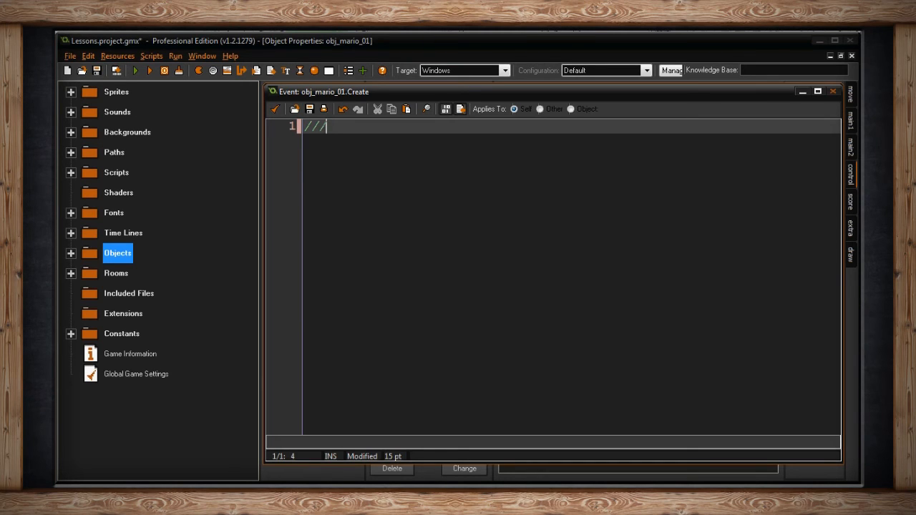
type("1")
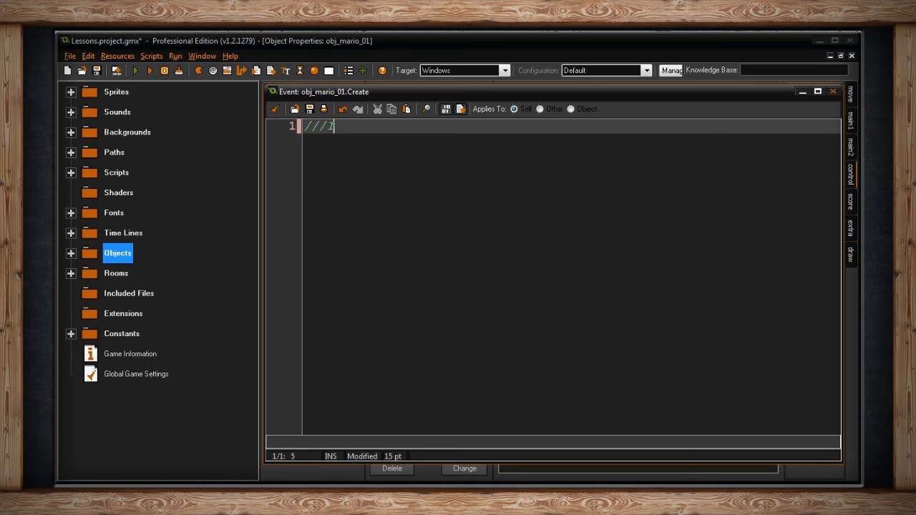
type("Init V")
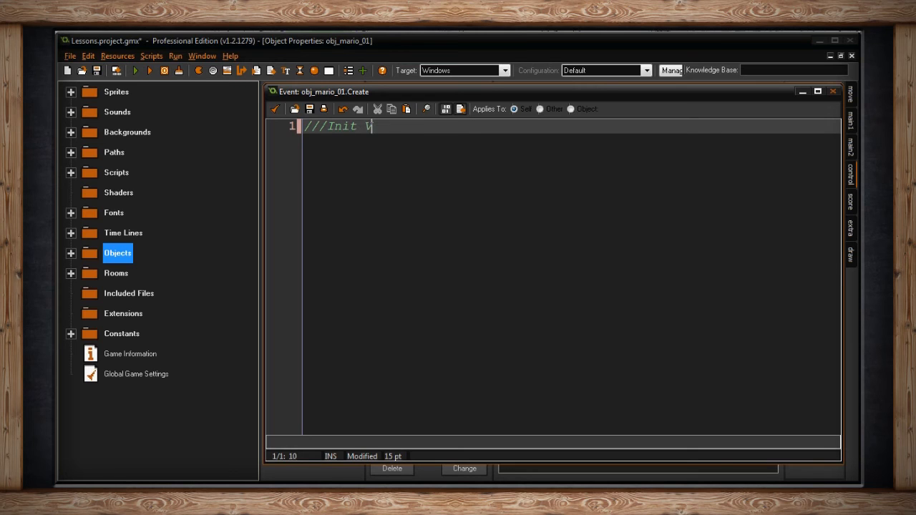
type("alues")
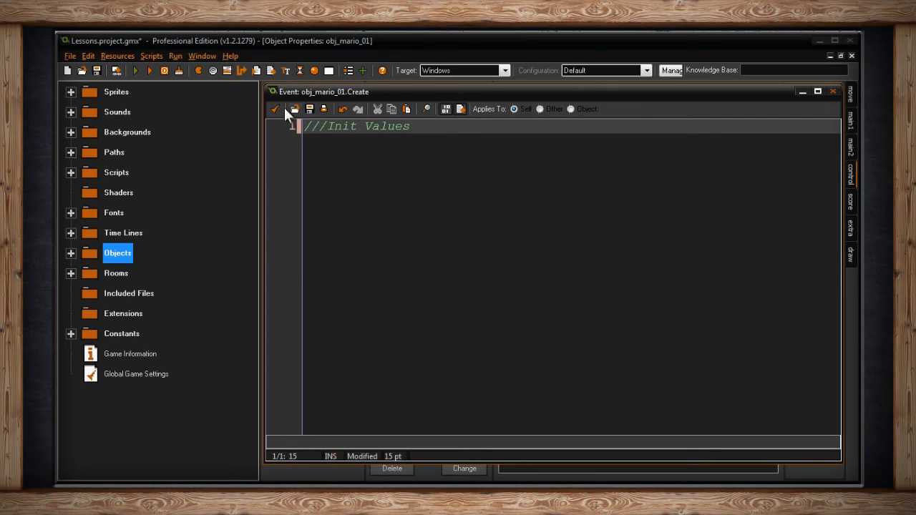
left_click(275, 108)
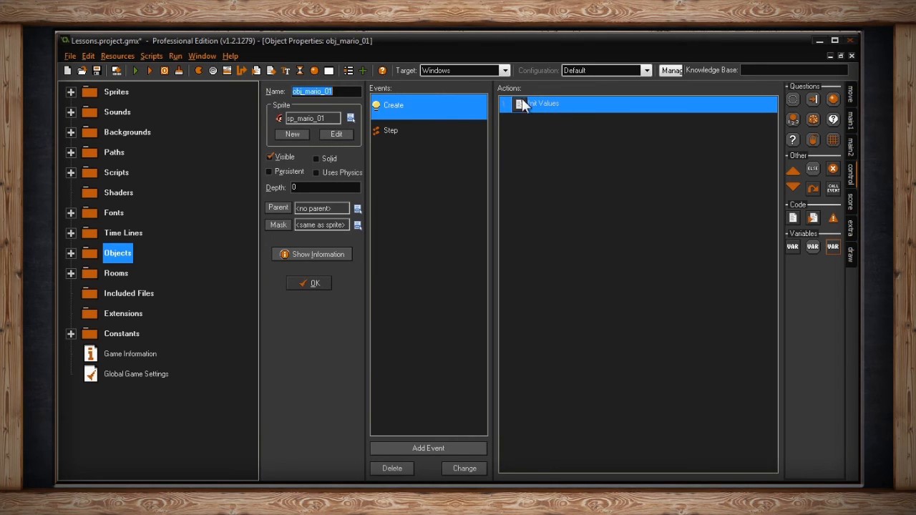
mouse_move(538, 97)
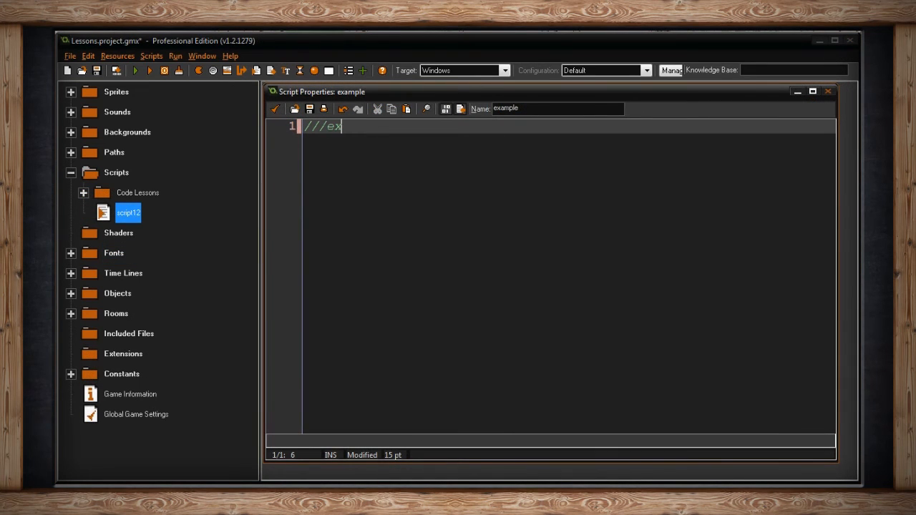
Name the code block with ///example(arg0,arg1,...) on its first line
type("ample()")
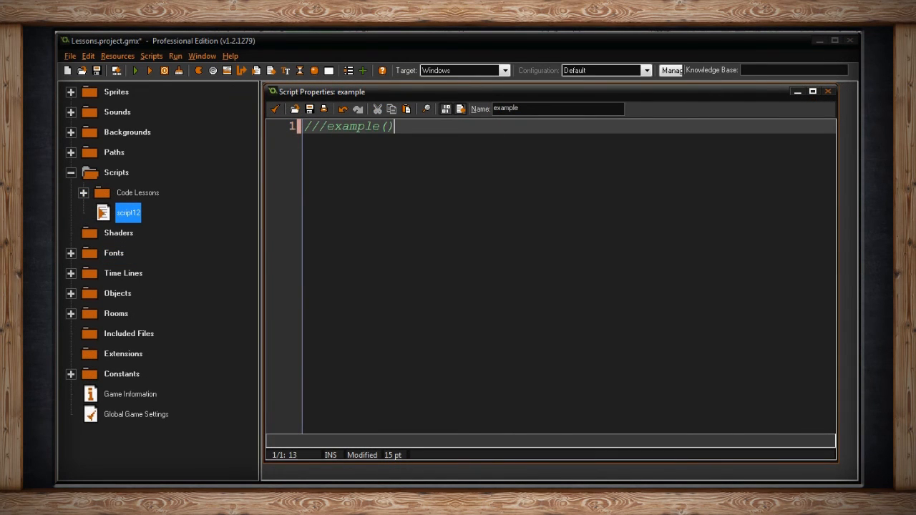
type("arg")
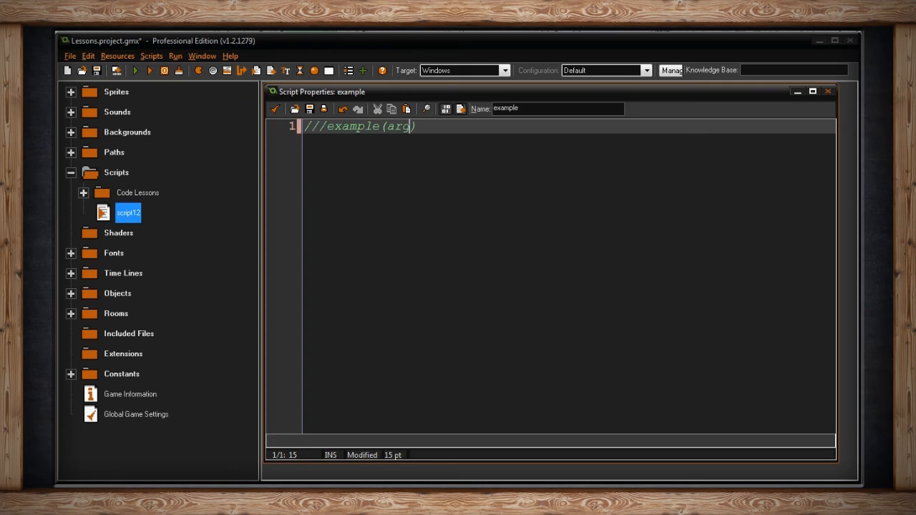
type("0,arg1,ar")
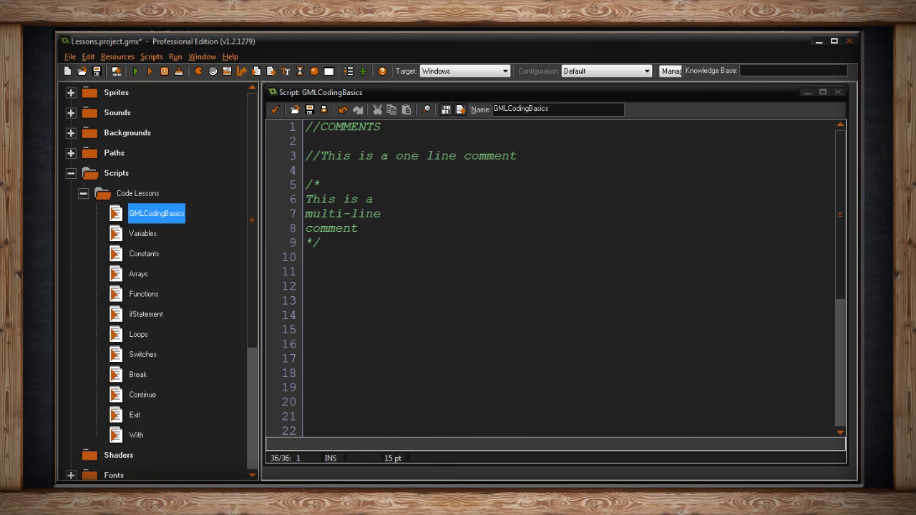
Add the line instance_create(x,y,obj_mario_01); below the comment examples
type("instance_create(x,y,obj_mario_01);")
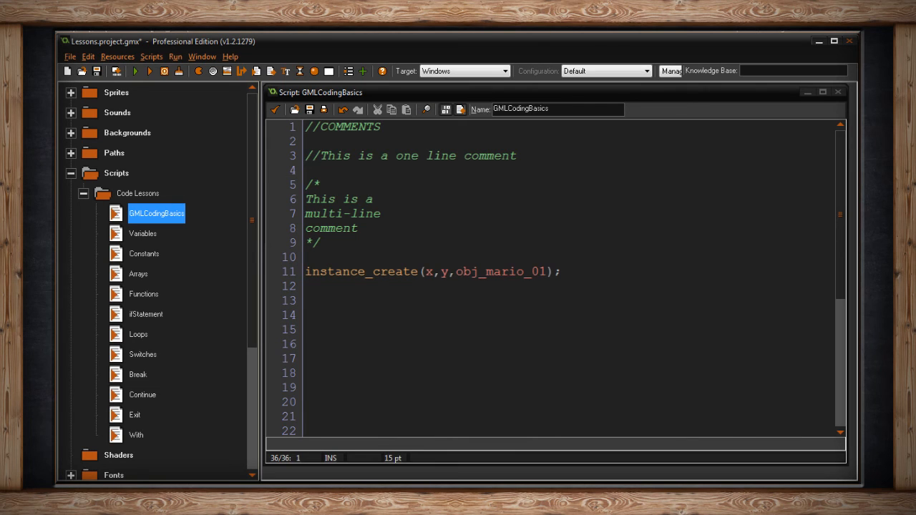